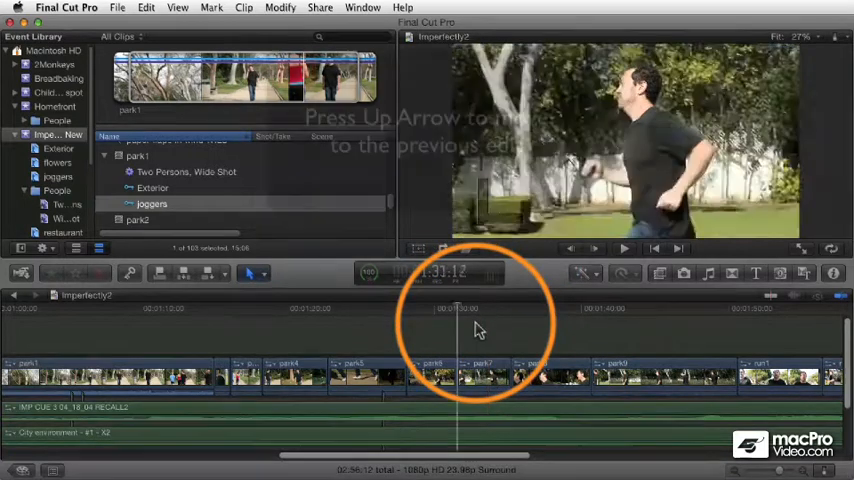
# - Step the playhead to the previous and next edits, then jump it to the project start with Home
pyautogui.press('up')
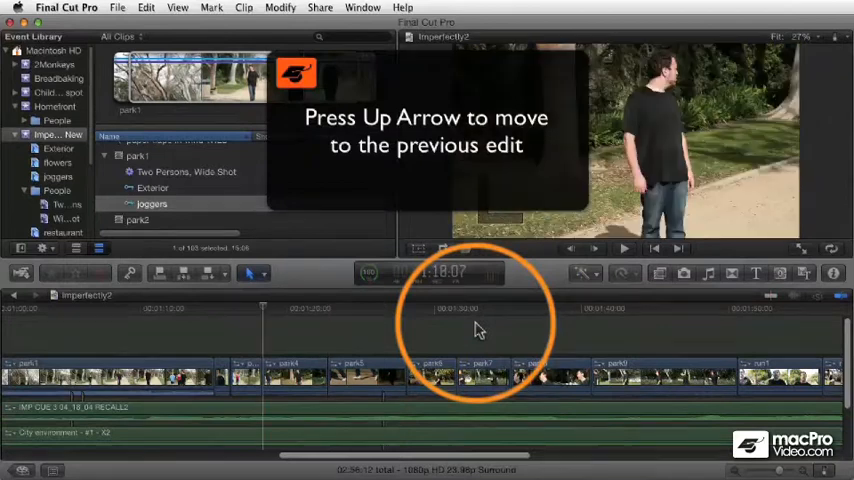
pyautogui.press('Down')
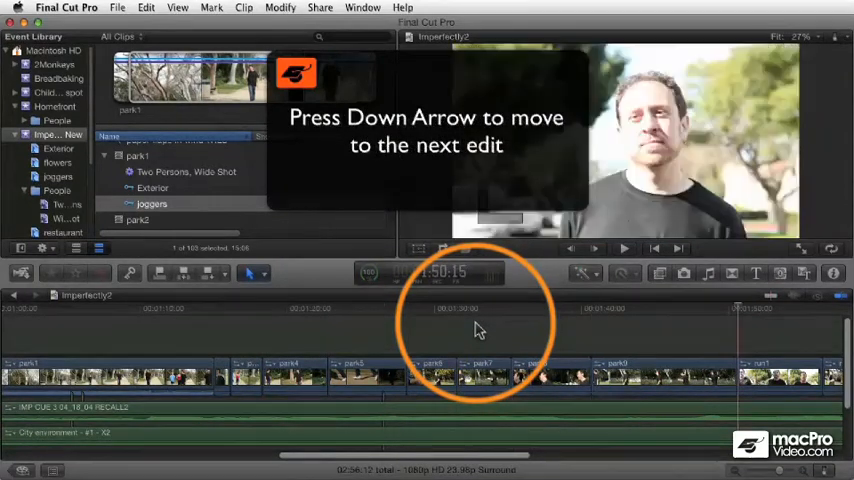
pyautogui.press('Down')
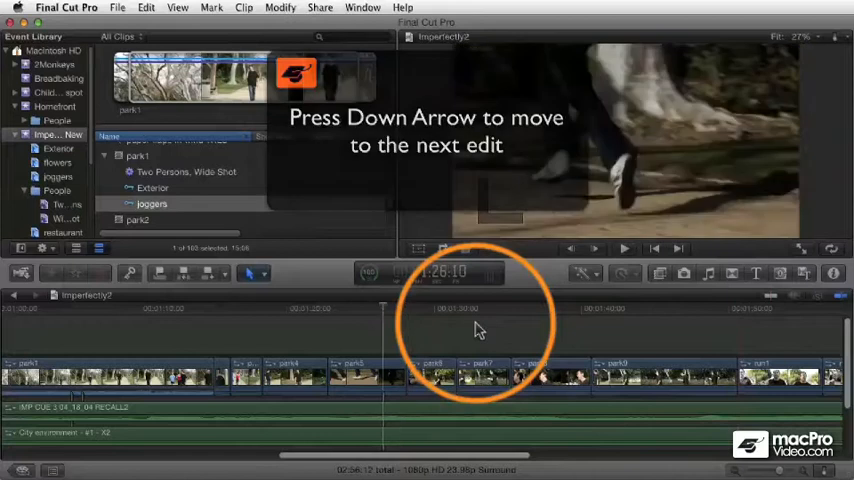
pyautogui.press('Down')
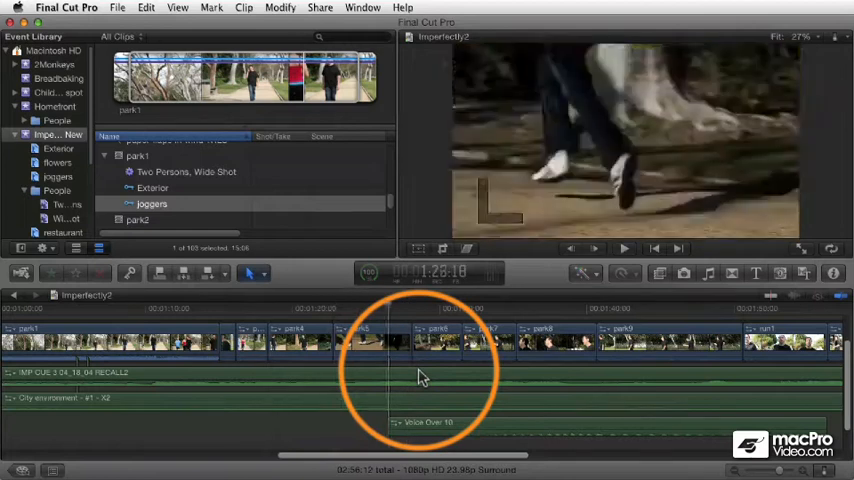
pyautogui.press('Home')
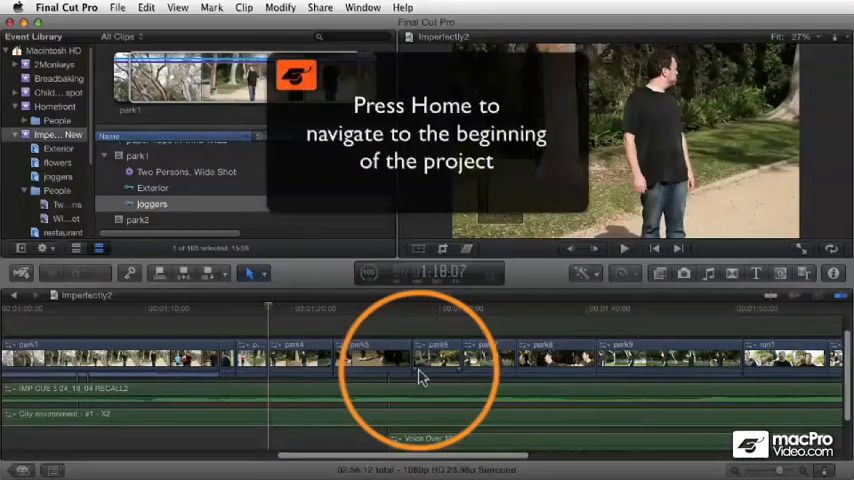
pyautogui.press('Home')
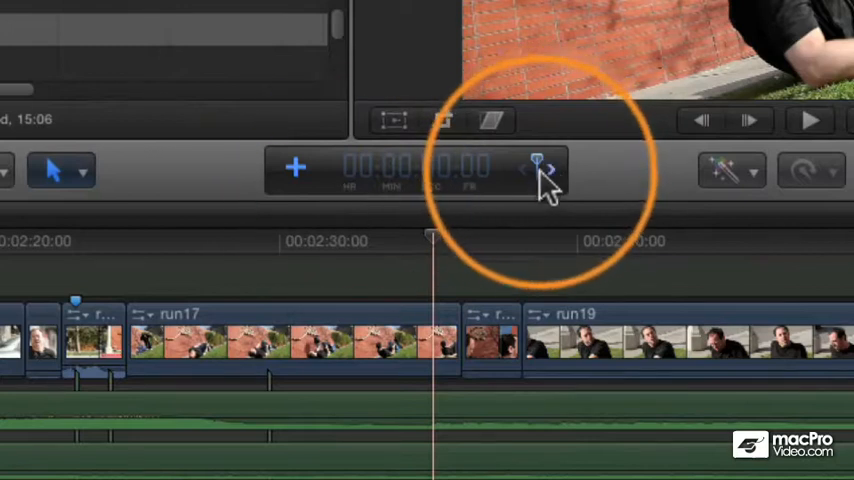
pyautogui.moveTo(544, 170)
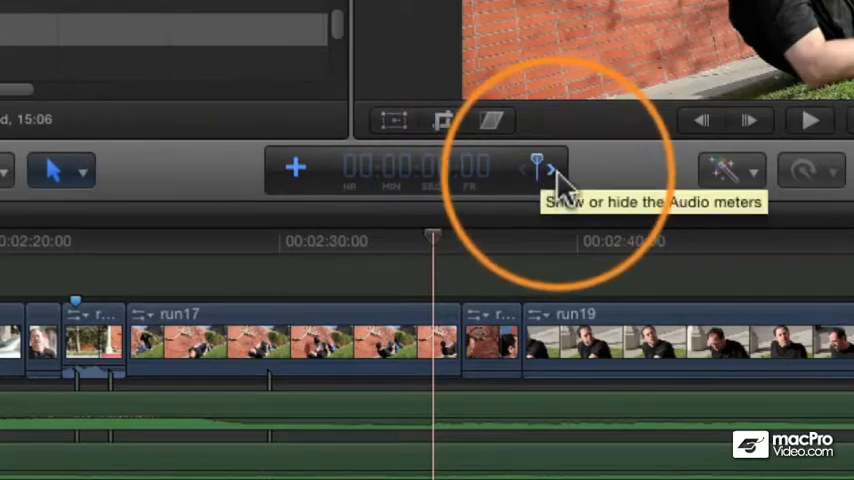
pyautogui.moveTo(292, 180)
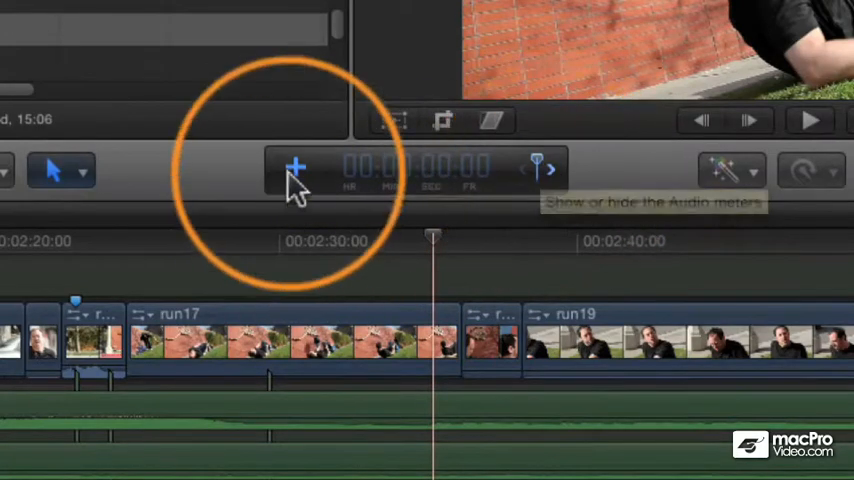
pyautogui.moveTo(544, 170)
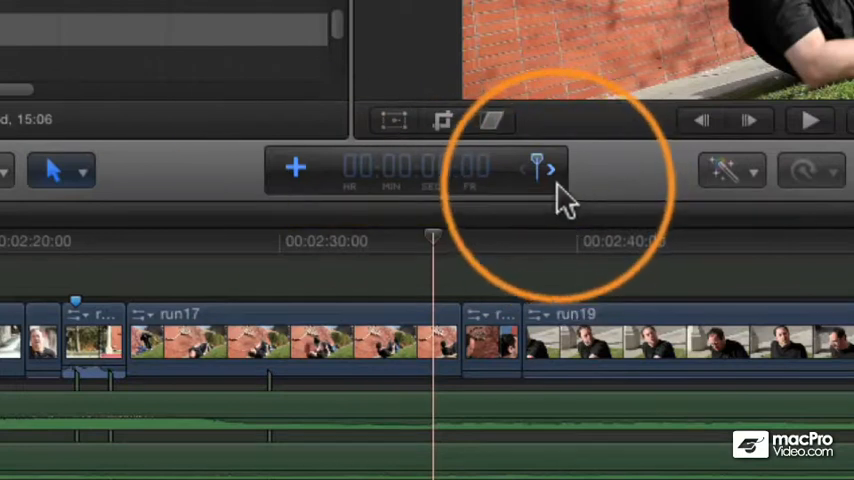
pyautogui.moveTo(576, 304)
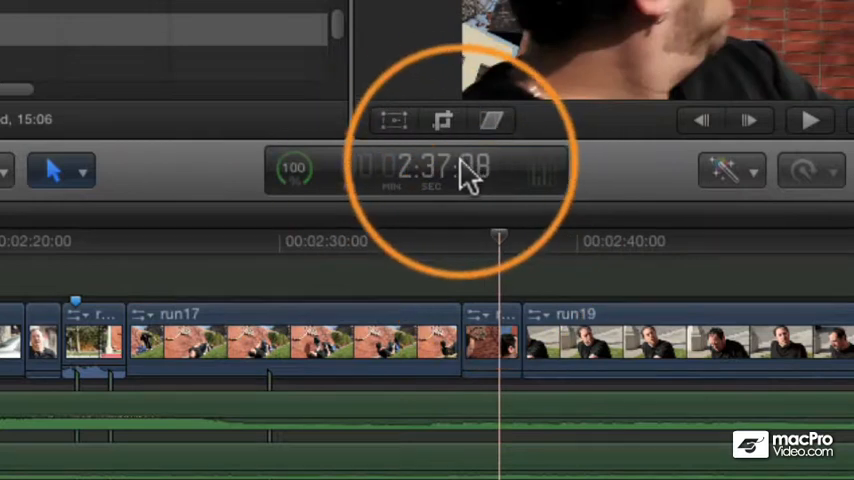
pyautogui.moveTo(466, 176)
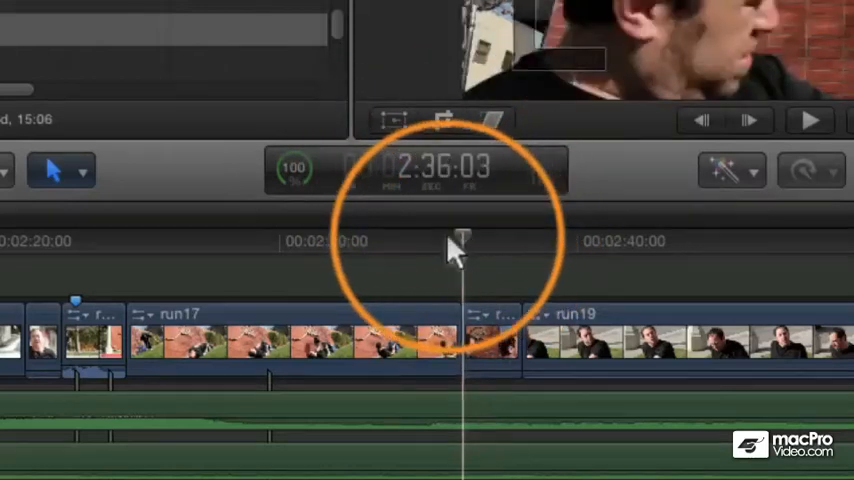
# - Scrub the playhead along the timeline ruler to about 2:36:03 within the run17 clip
pyautogui.moveTo(460, 244); pyautogui.dragTo(424, 244)
pyautogui.write('+2')
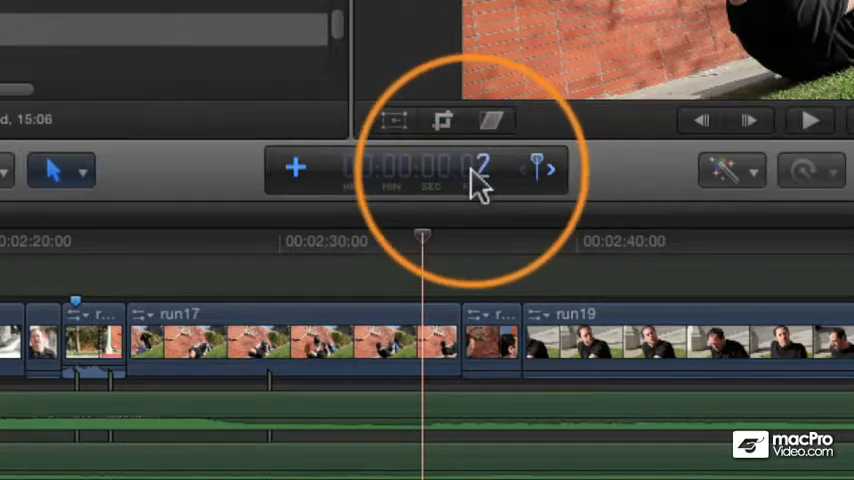
pyautogui.moveTo(480, 180)
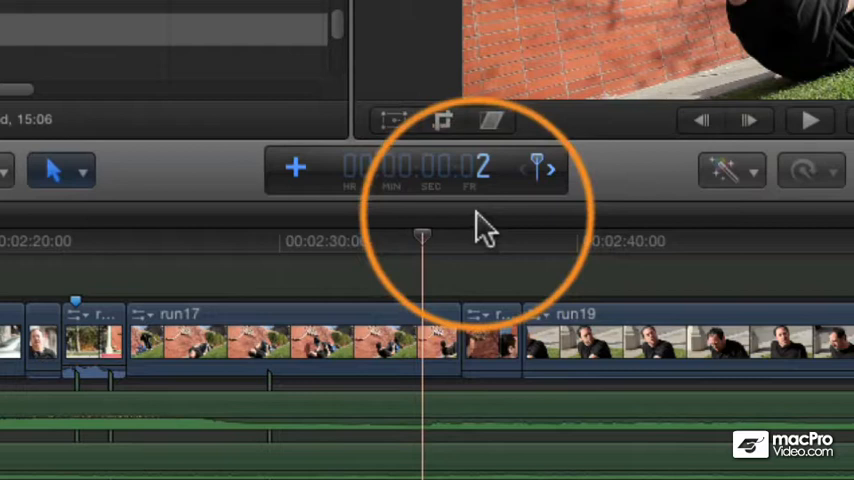
pyautogui.moveTo(450, 190)
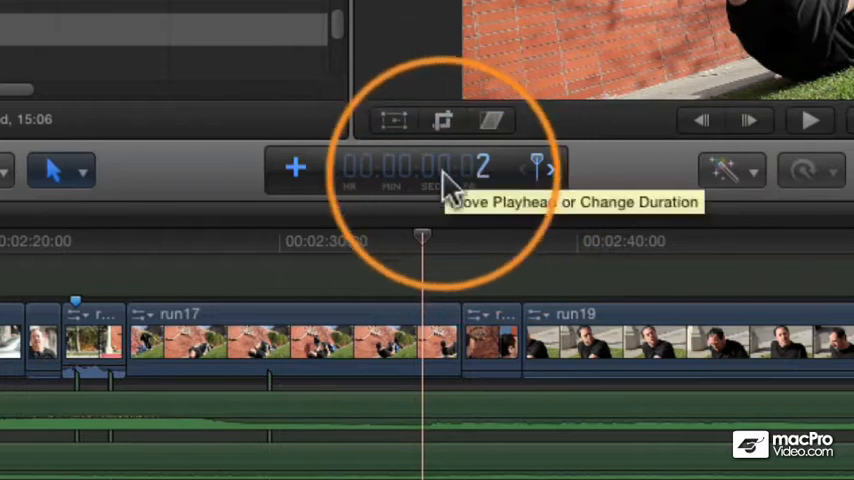
pyautogui.moveTo(410, 276)
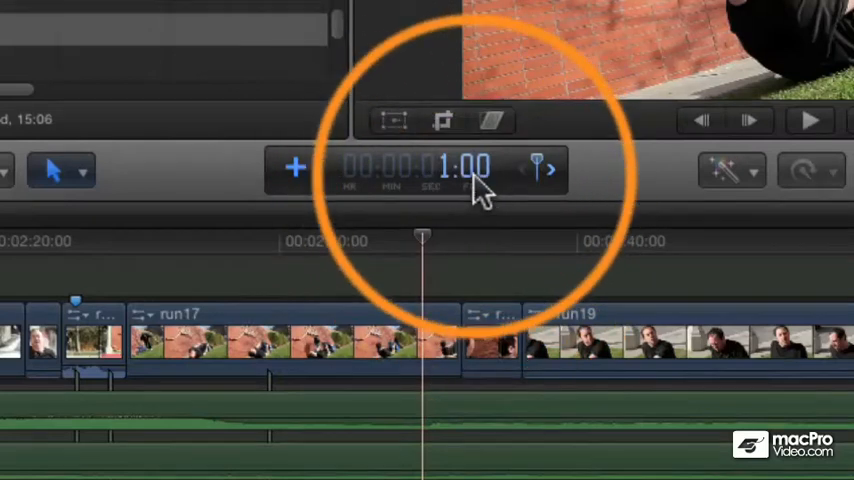
pyautogui.moveTo(480, 184)
pyautogui.write('3')
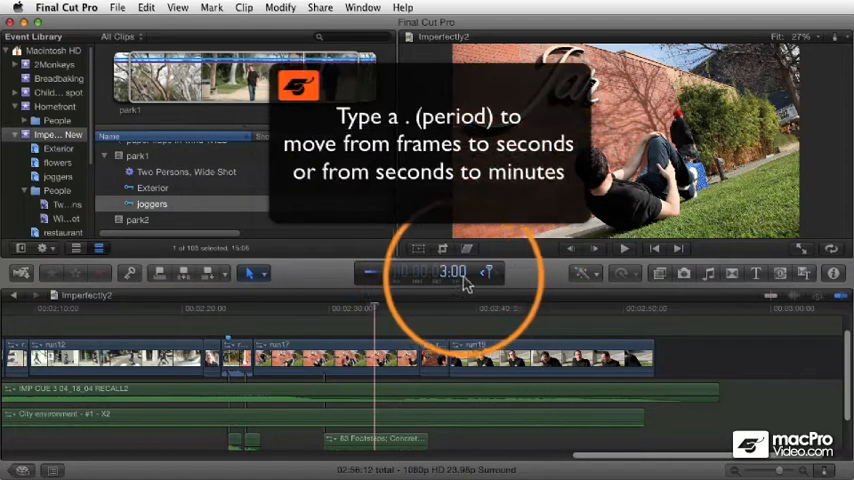
pyautogui.moveTo(470, 280)
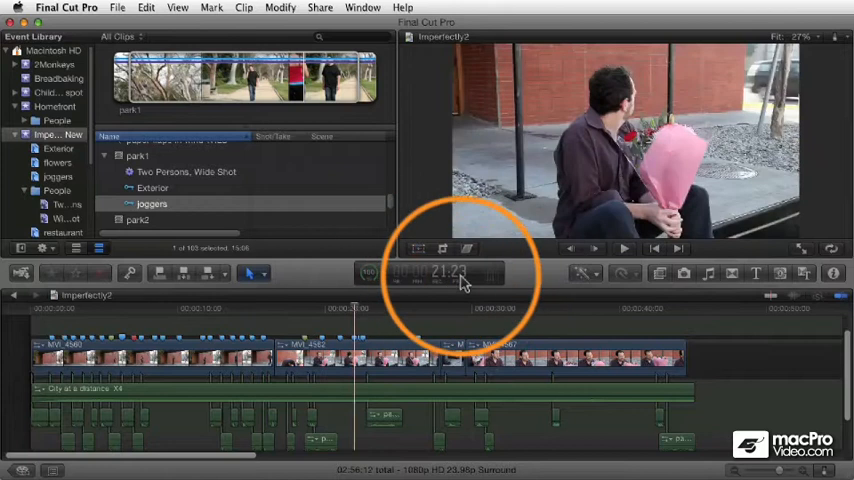
pyautogui.moveTo(462, 284)
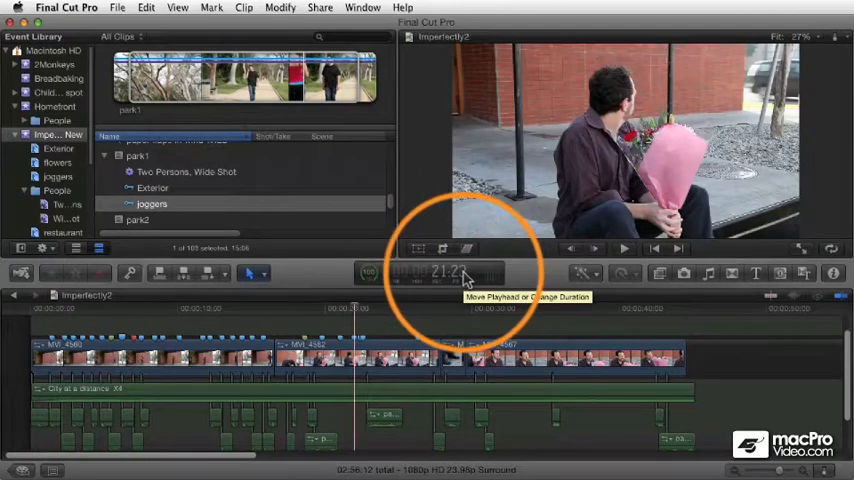